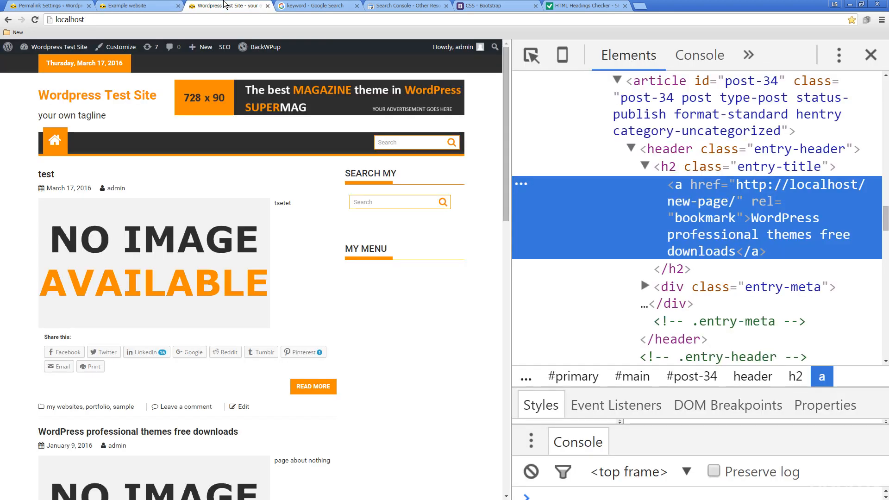
{"action": "mouse_move", "coordinate": [165, 160]}
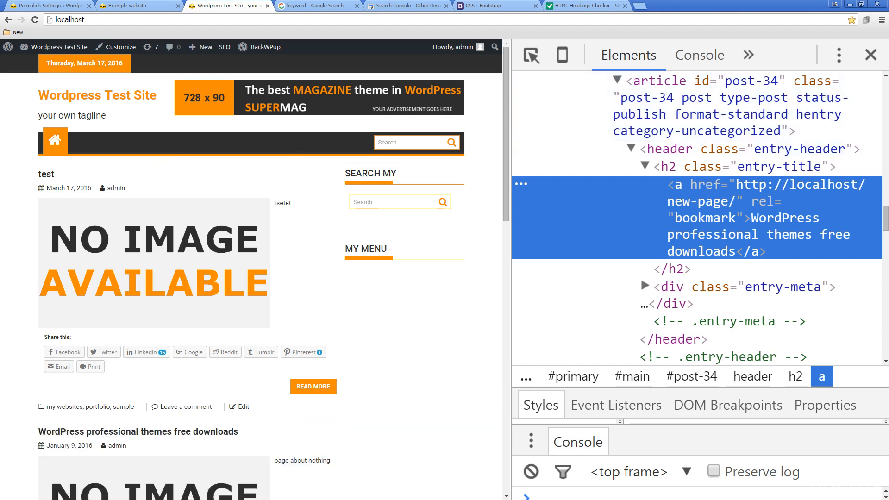
- Bring the Screaming Frog SEO Spider page's crawl report list (H1, H2 checks) into view
{"action": "left_click", "coordinate": [669, 6]}
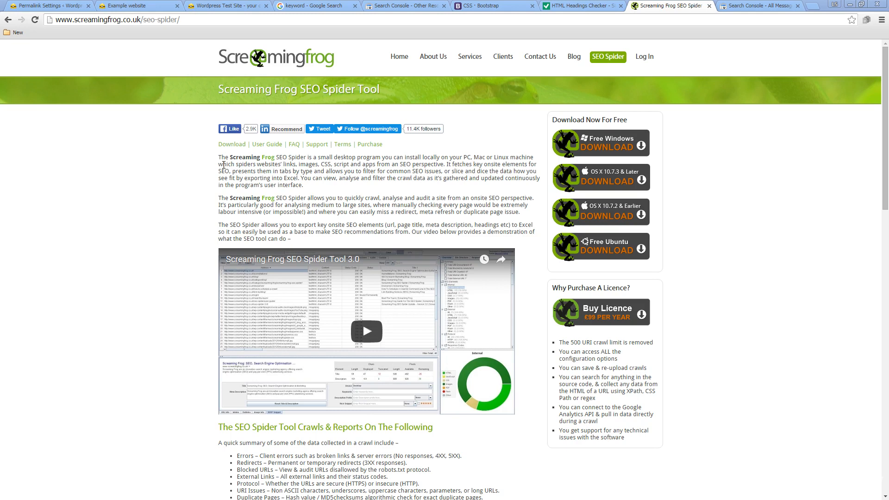
{"action": "mouse_move", "coordinate": [258, 463]}
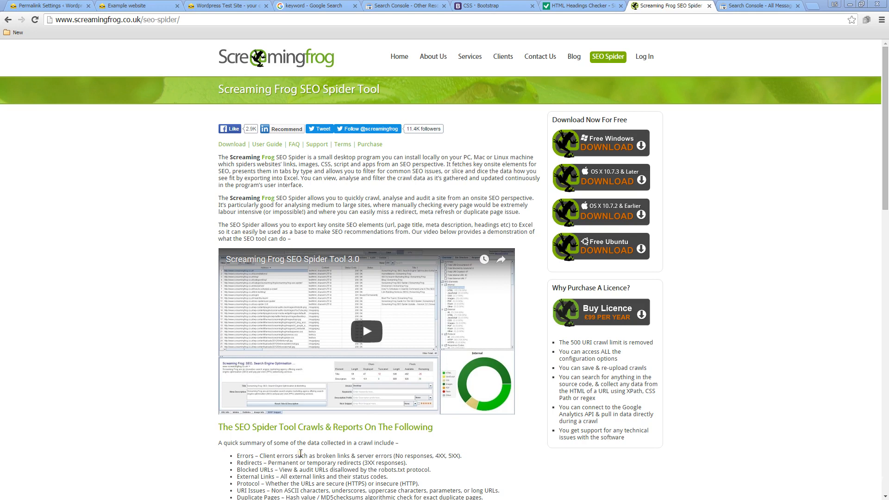
{"action": "mouse_move", "coordinate": [265, 464]}
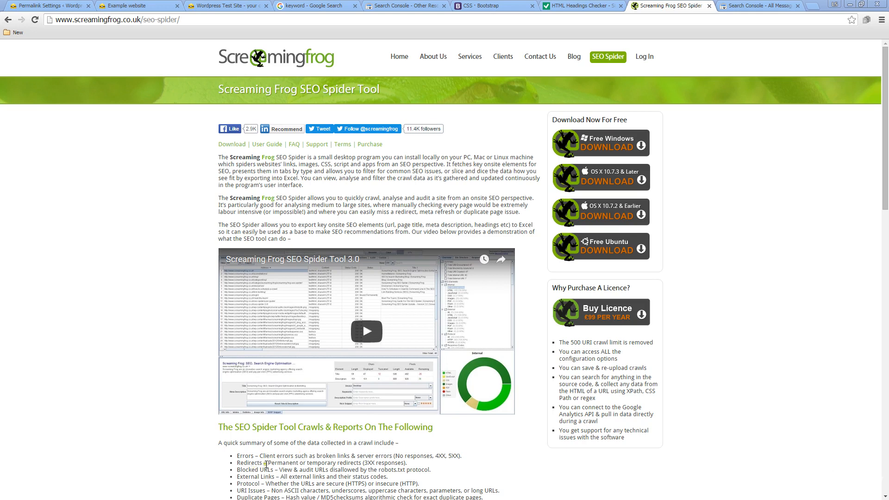
{"action": "mouse_move", "coordinate": [367, 473]}
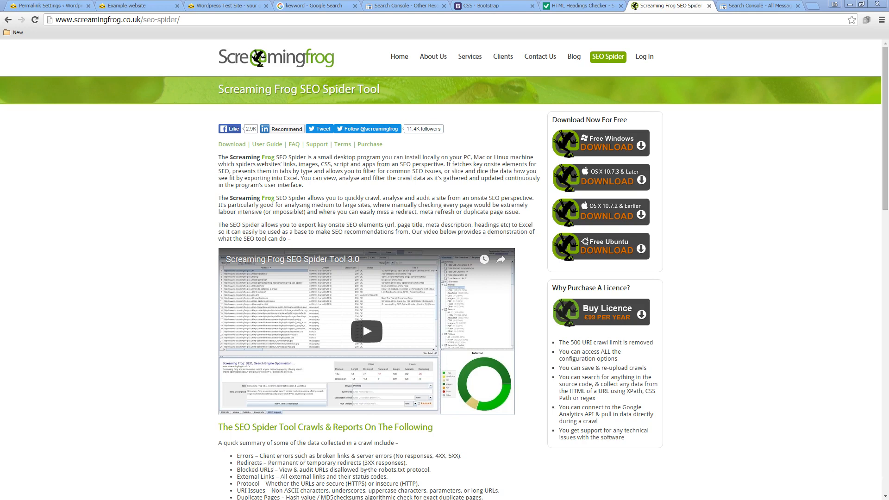
{"action": "mouse_move", "coordinate": [311, 101]}
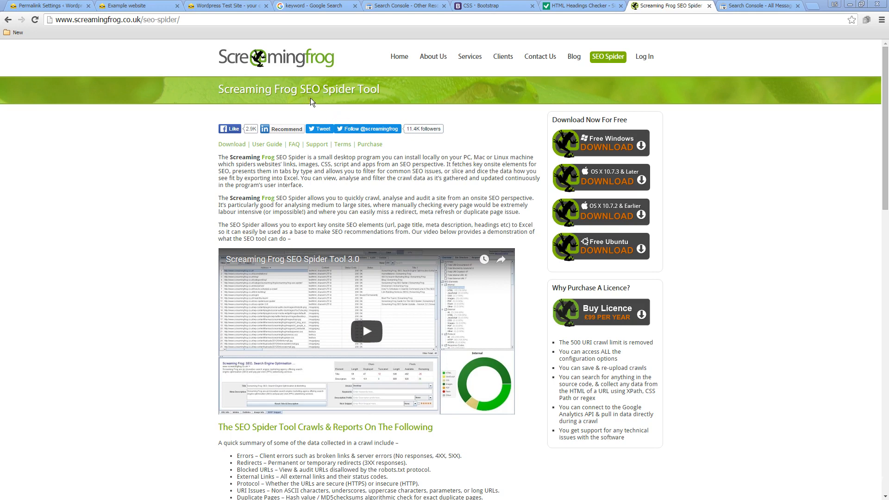
{"action": "mouse_move", "coordinate": [605, 144]}
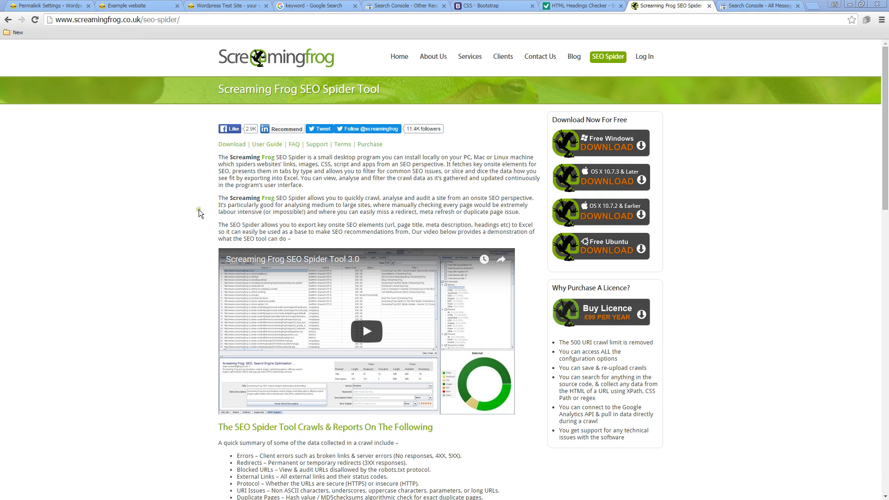
{"action": "scroll", "scroll_direction": "down", "scroll_amount": 3}
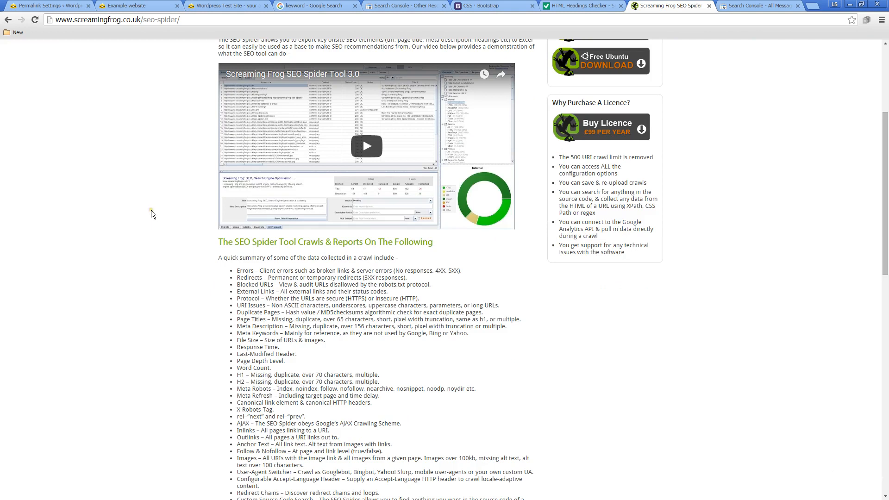
{"action": "mouse_move", "coordinate": [145, 219]}
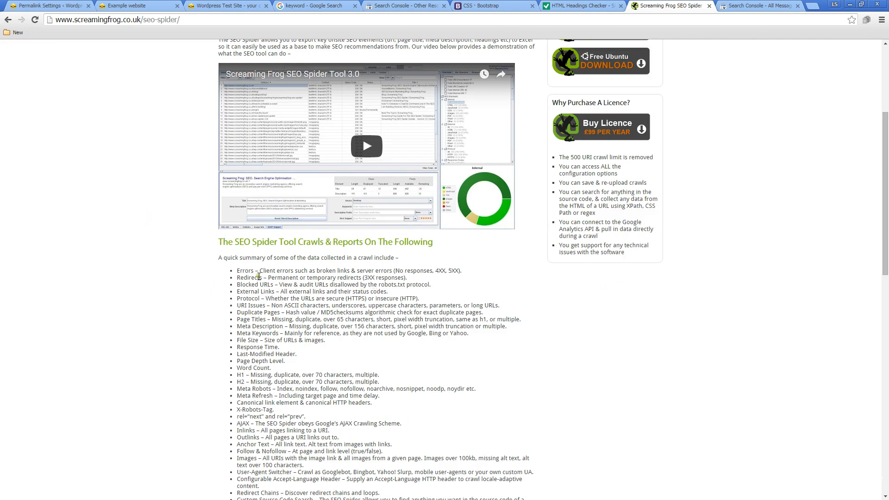
{"action": "mouse_move", "coordinate": [457, 278]}
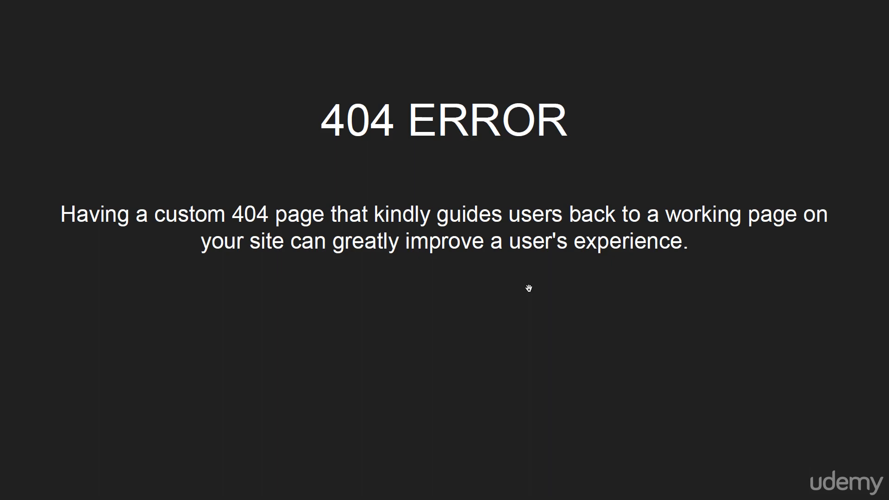
{"action": "mouse_move", "coordinate": [634, 286]}
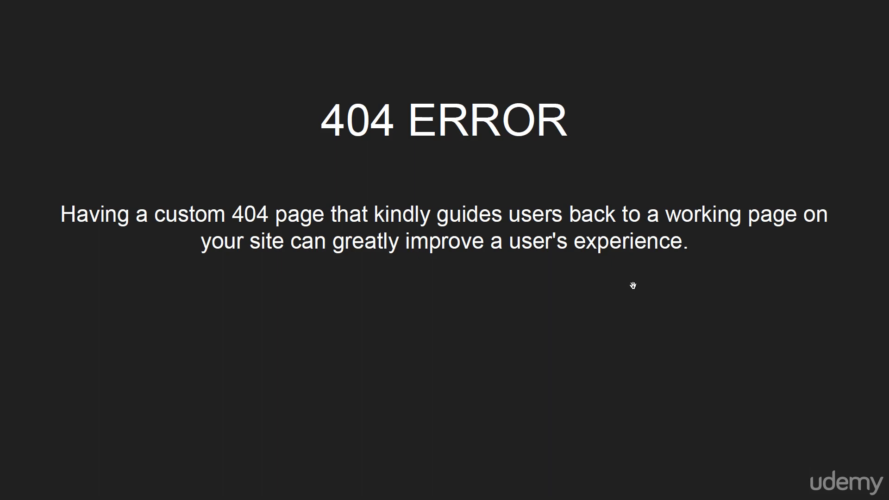
{"action": "mouse_move", "coordinate": [417, 225]}
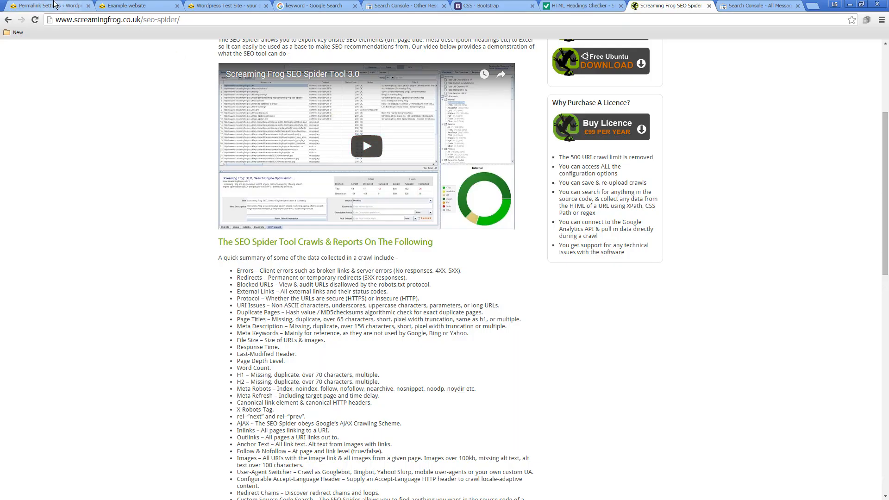
- Return to the WordPress Test Site page via the Example website page
{"action": "left_click", "coordinate": [137, 5]}
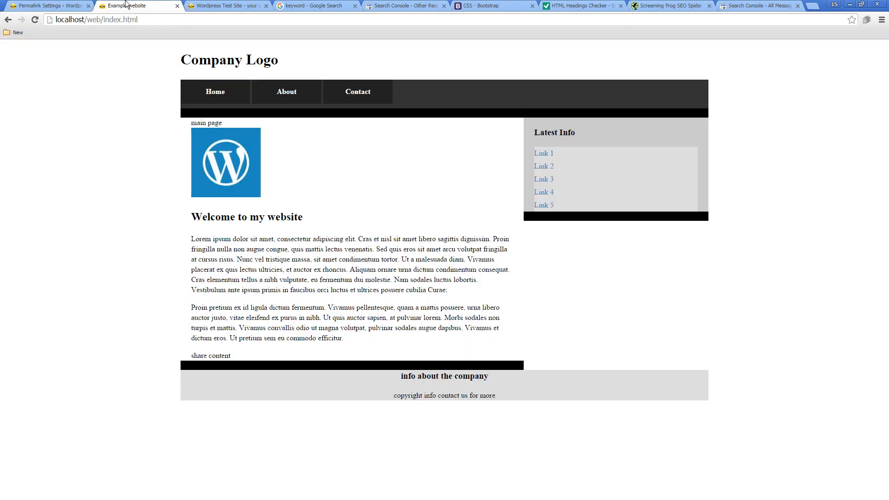
{"action": "left_click", "coordinate": [227, 6]}
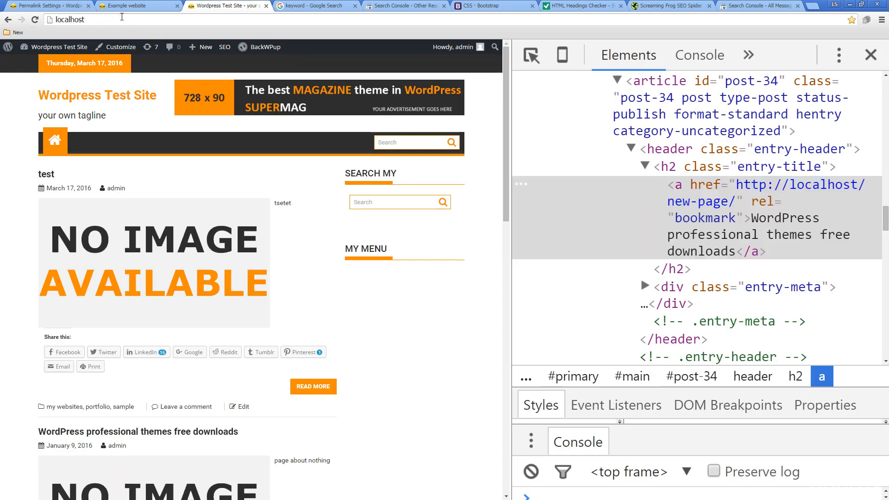
- Load the made-up path '/asdsaasd' on localhost to show the 'Oops! That page can't be found' 404
{"action": "type", "text": "/asdsaasdgffd"}
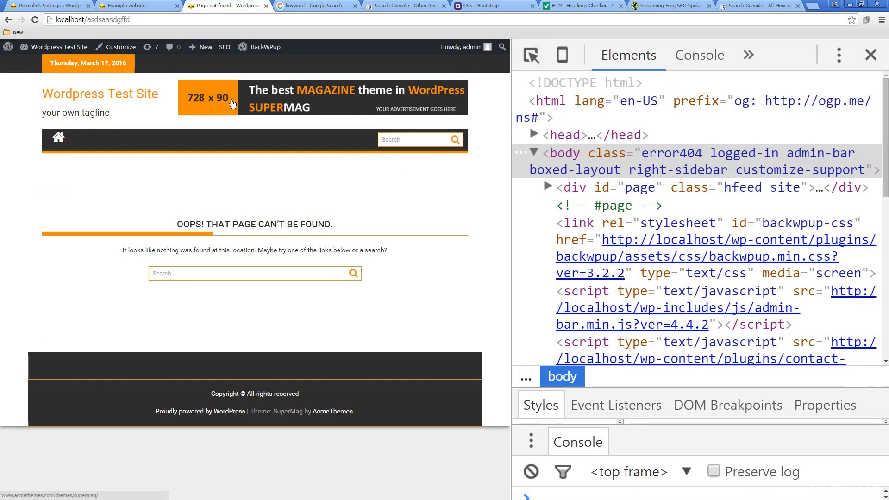
{"action": "mouse_move", "coordinate": [319, 151]}
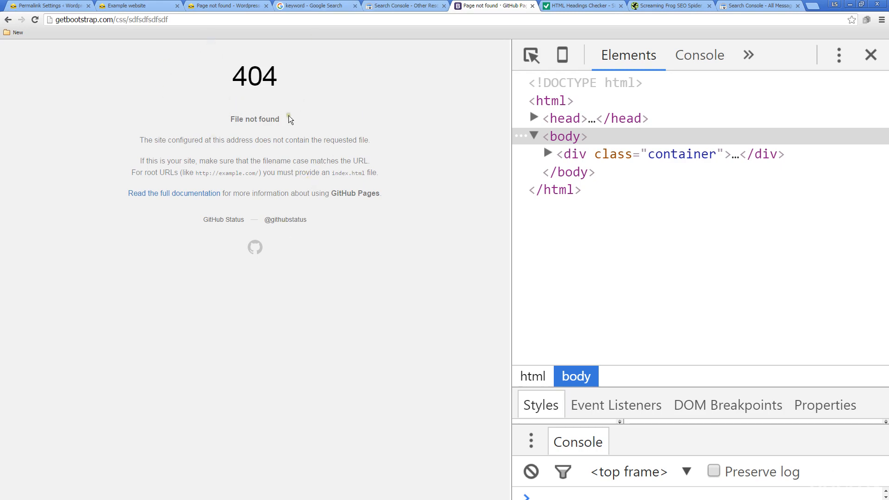
{"action": "mouse_move", "coordinate": [152, 194]}
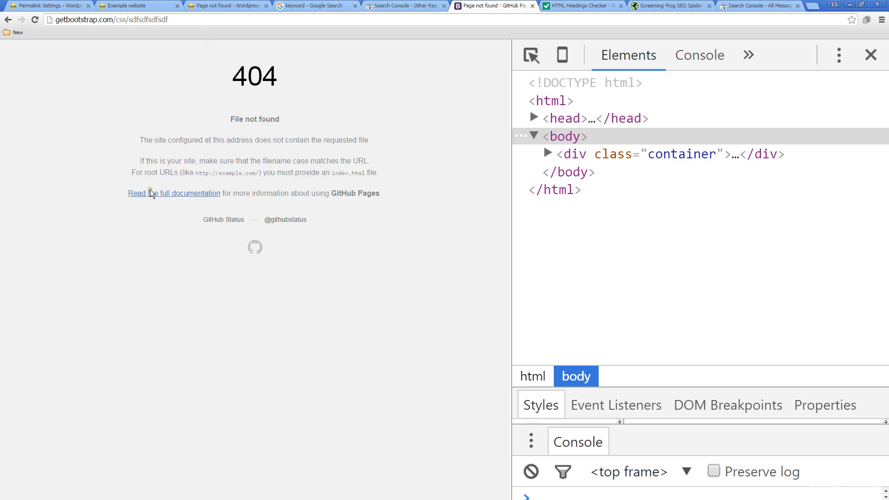
{"action": "mouse_move", "coordinate": [151, 197]}
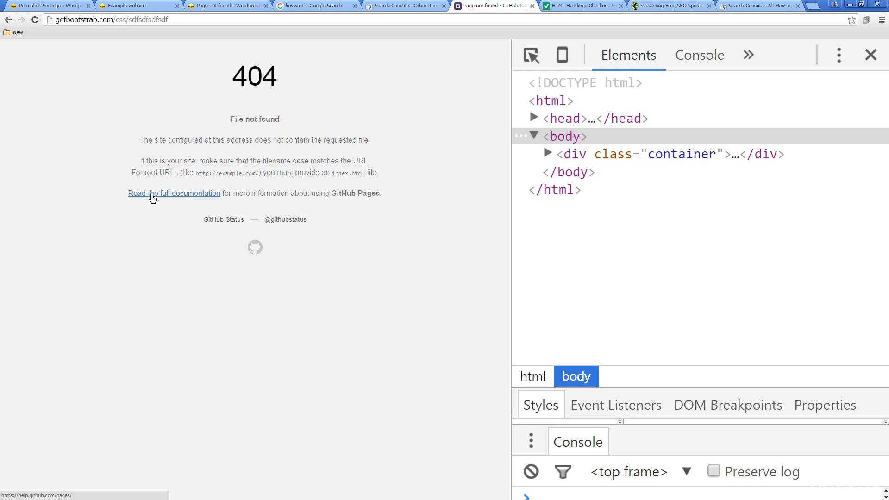
{"action": "mouse_move", "coordinate": [411, 137]}
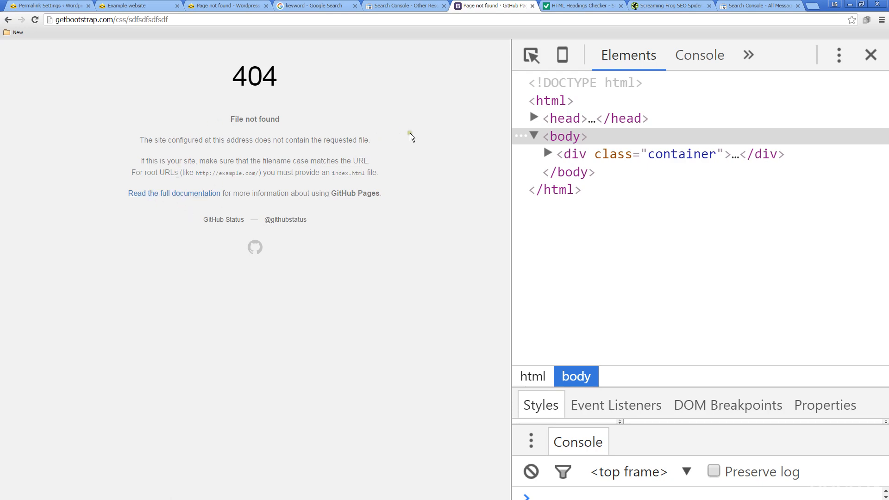
- After viewing the GitHub Pages 'File not found' 404, return to the WordPress 404 page
{"action": "left_click", "coordinate": [136, 6]}
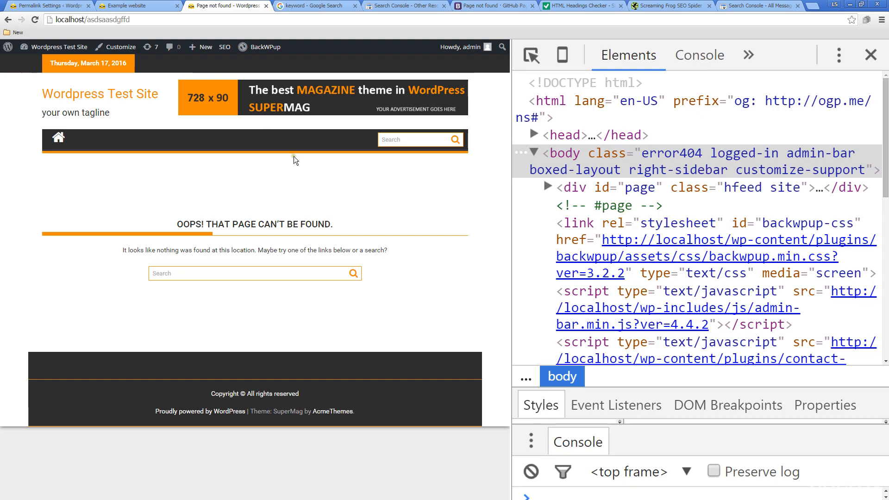
{"action": "mouse_move", "coordinate": [248, 183]}
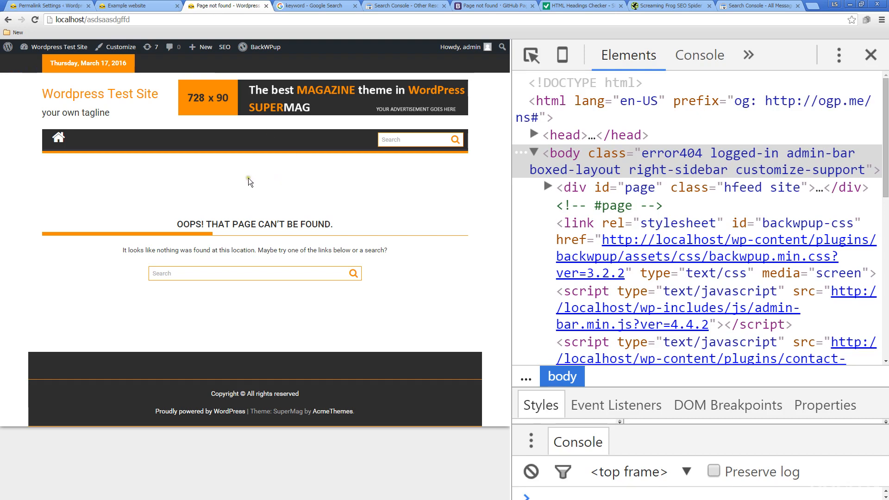
{"action": "mouse_move", "coordinate": [232, 190]}
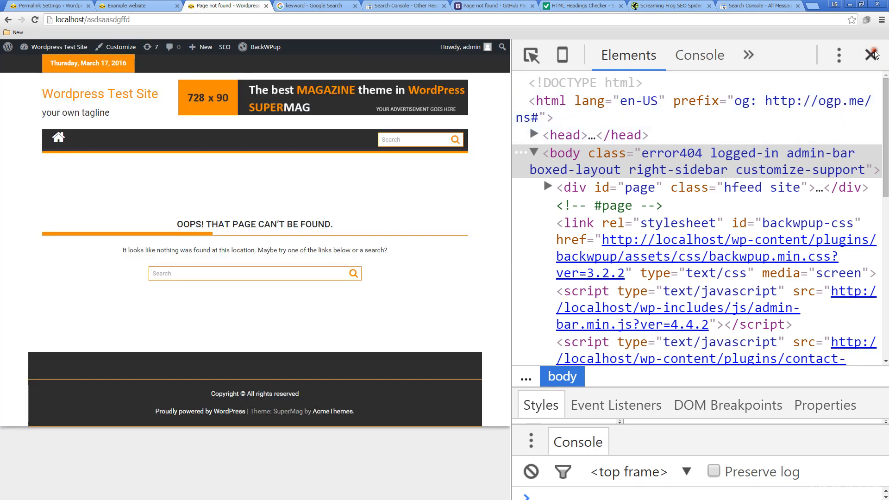
- Close the developer tools so the WordPress 404 page fills the whole window
{"action": "left_click", "coordinate": [873, 55]}
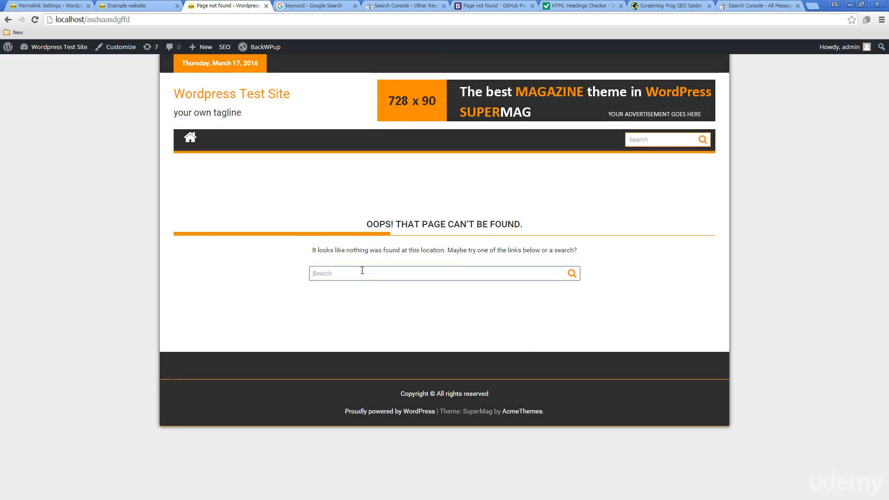
{"action": "mouse_move", "coordinate": [532, 188]}
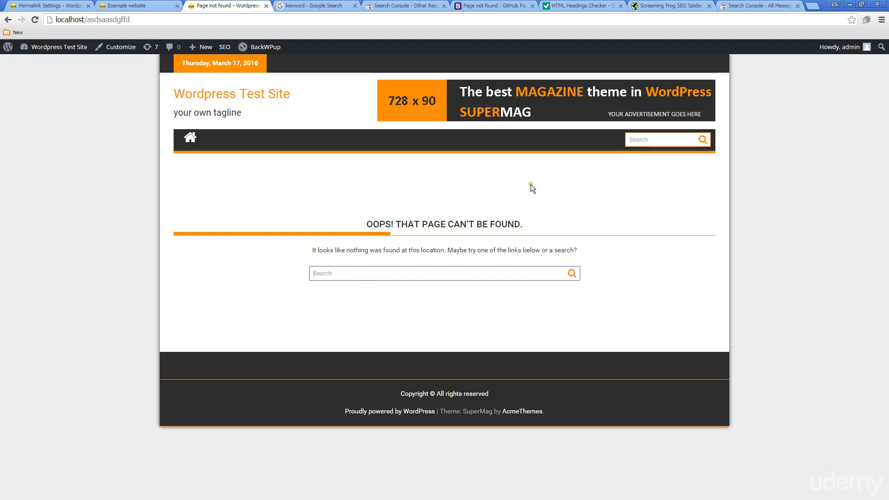